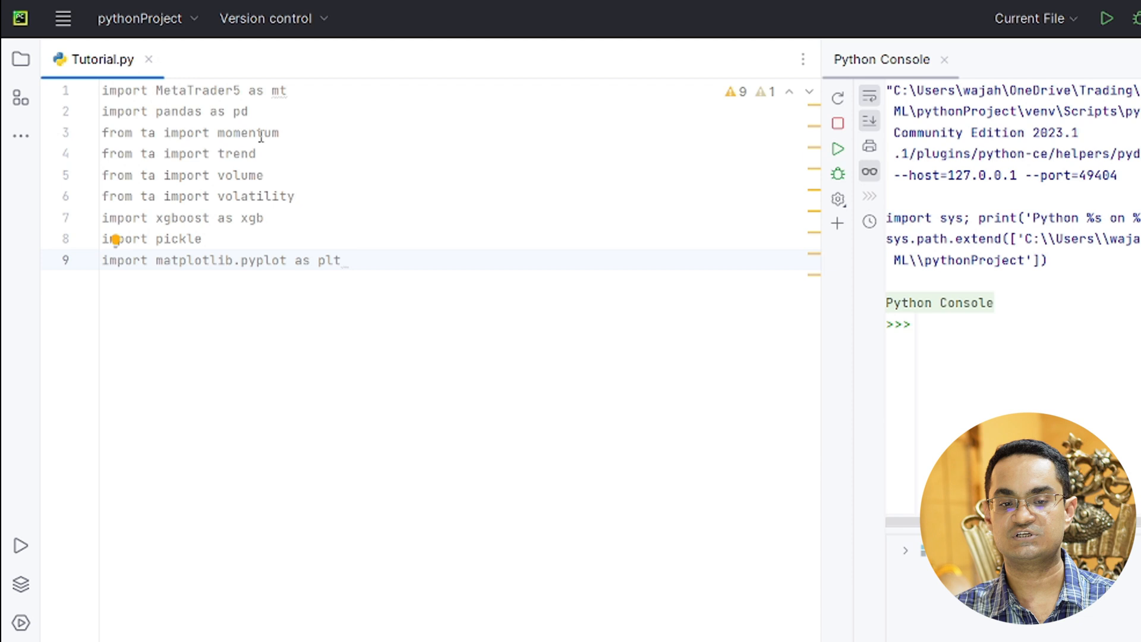
mouse_move(174, 284)
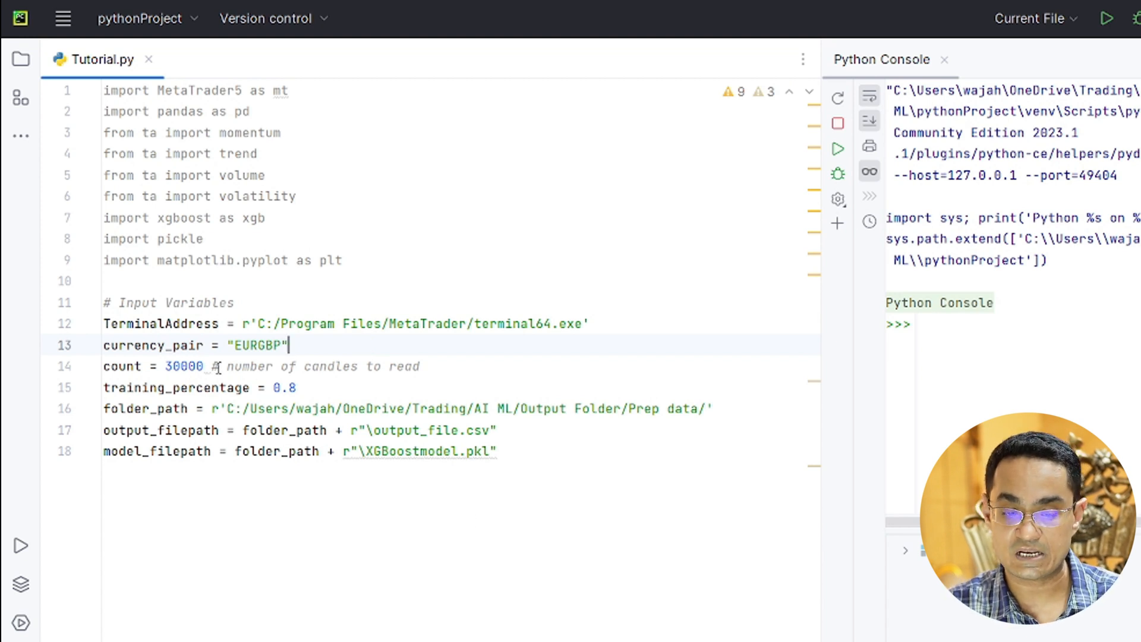
Highlight the 0.8 training_percentage value and move to the end of the Input Variables block.
double_click(184, 366)
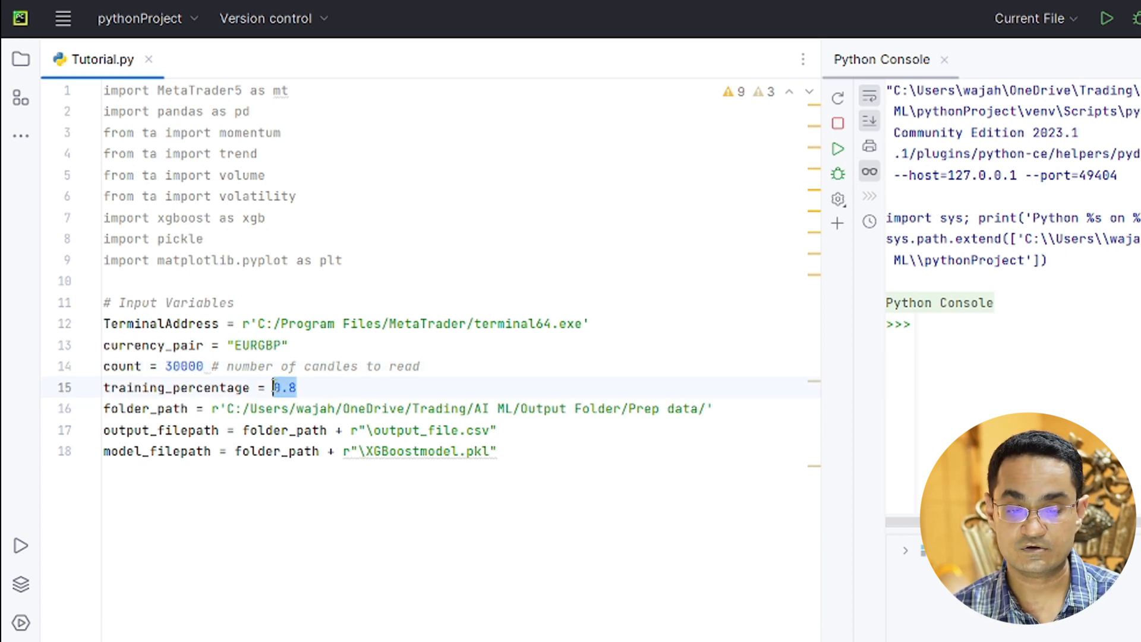
click(353, 386)
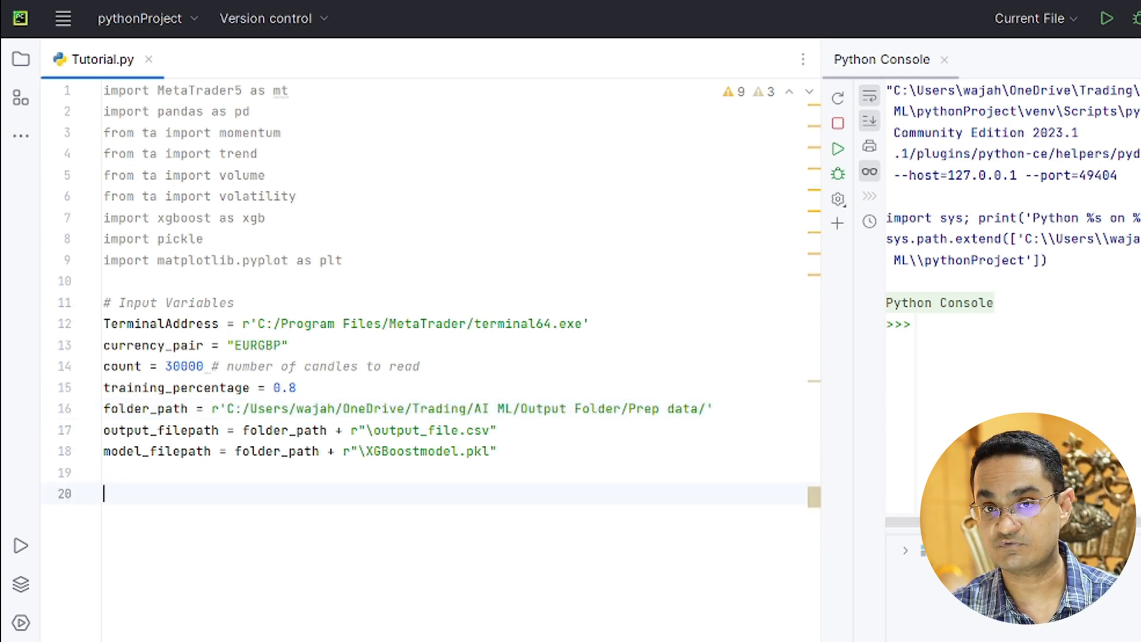
text(# Start the platform and login)
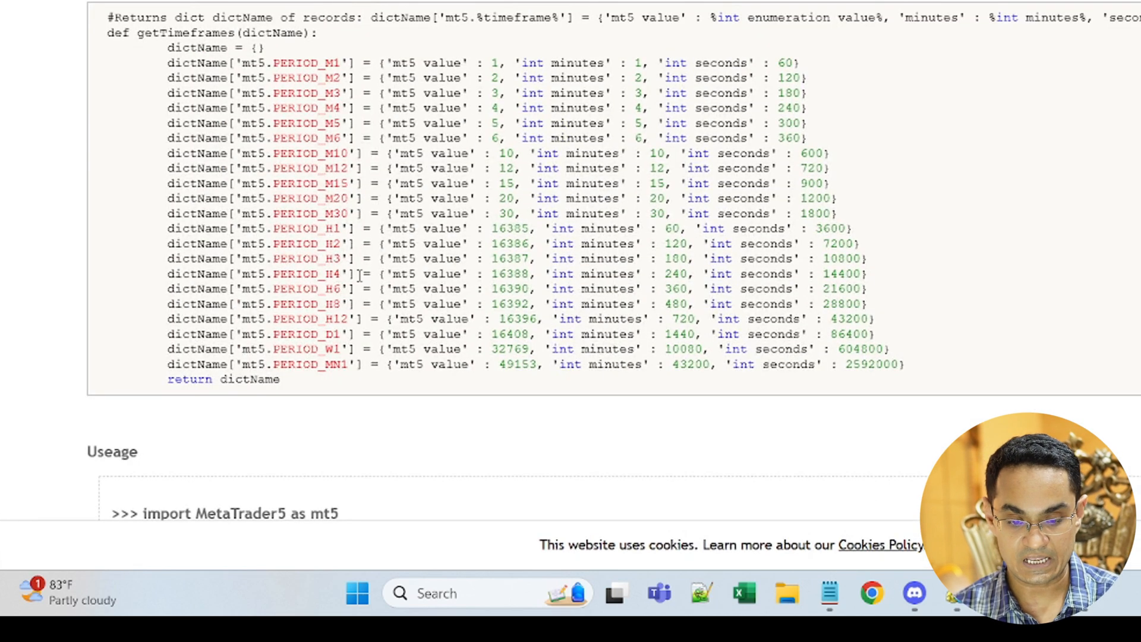
Pick out PERIOD_H4 and its numeric value 16388 in the MetaTrader 5 timeframe table.
double_click(304, 274)
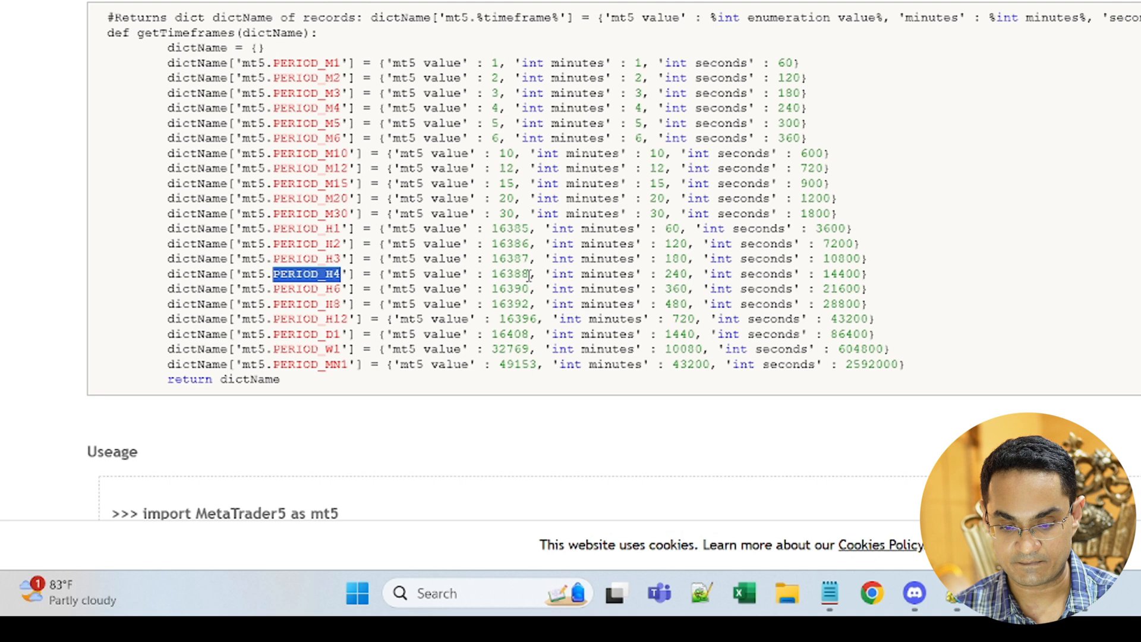
double_click(509, 274)
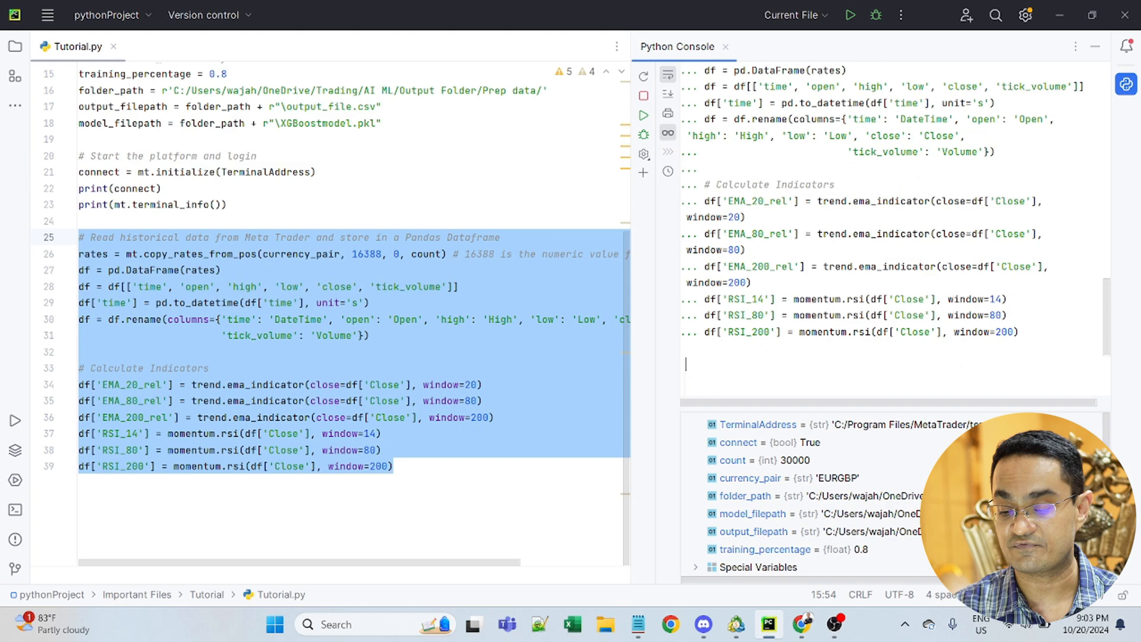
Inspect the 30000-row df with EMA and RSI columns in the DataFrame viewer, then close it.
click(643, 114)
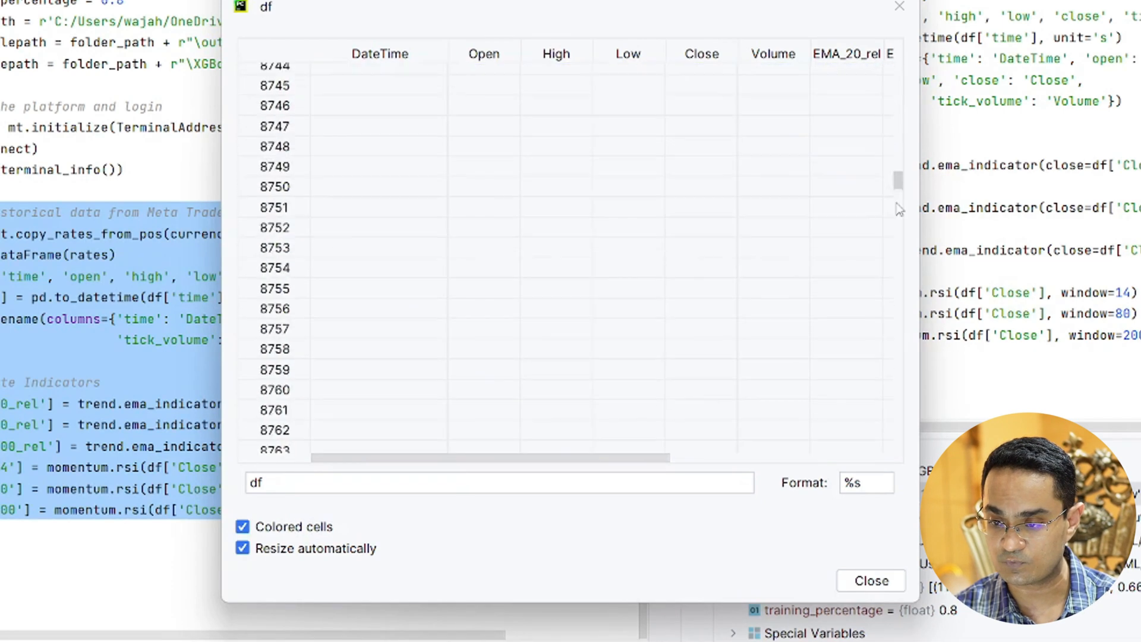
scroll(down, 3)
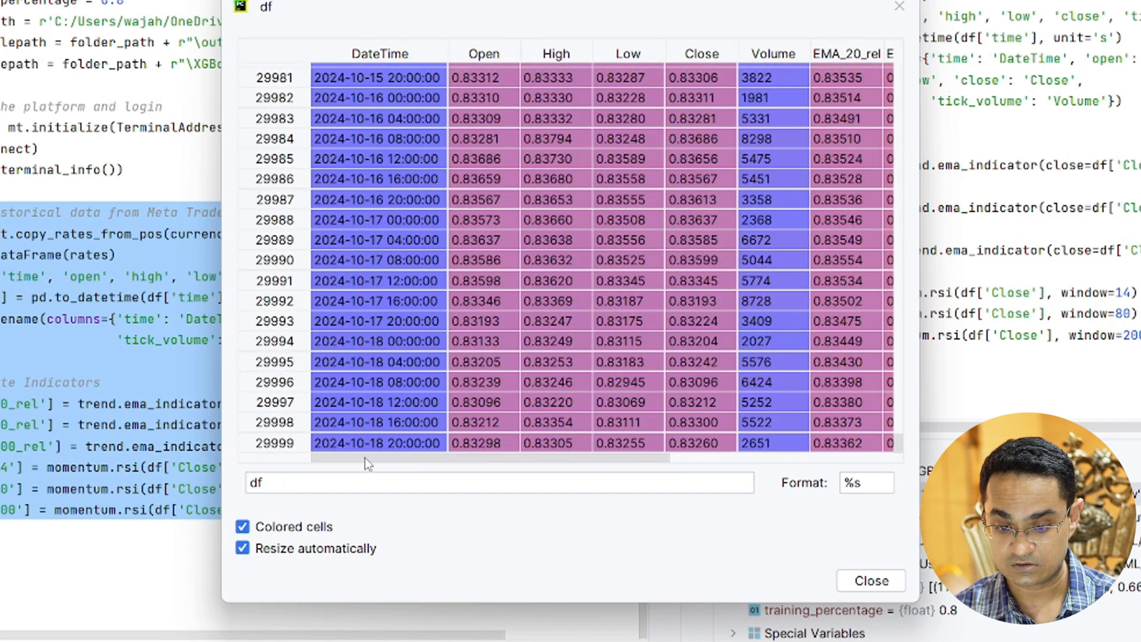
scroll(right, 3)
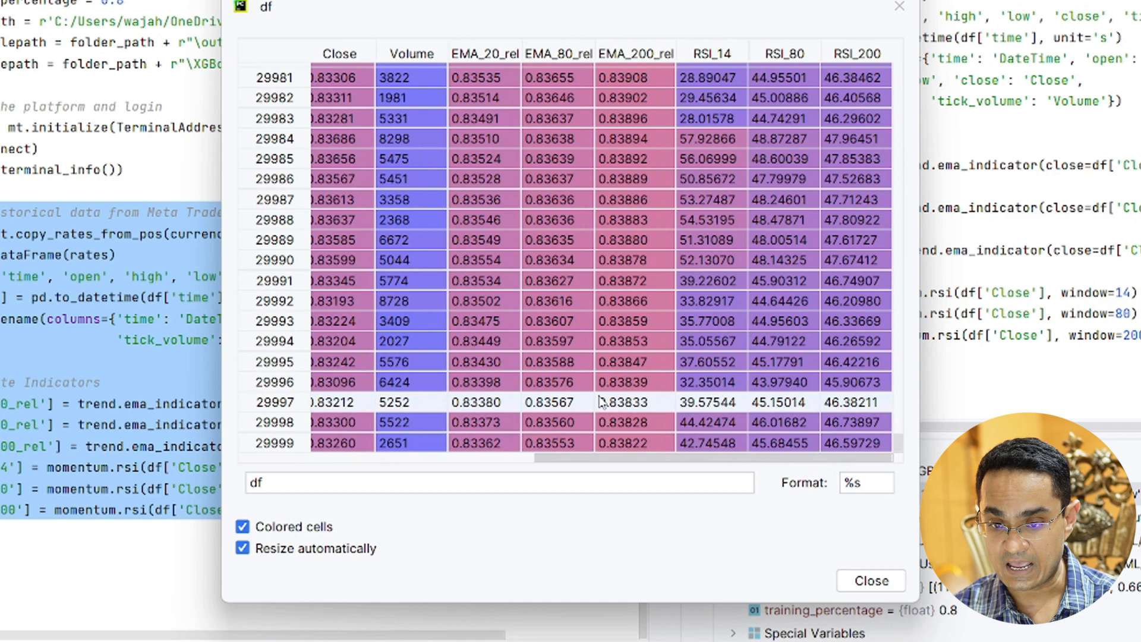
scroll(left, 3)
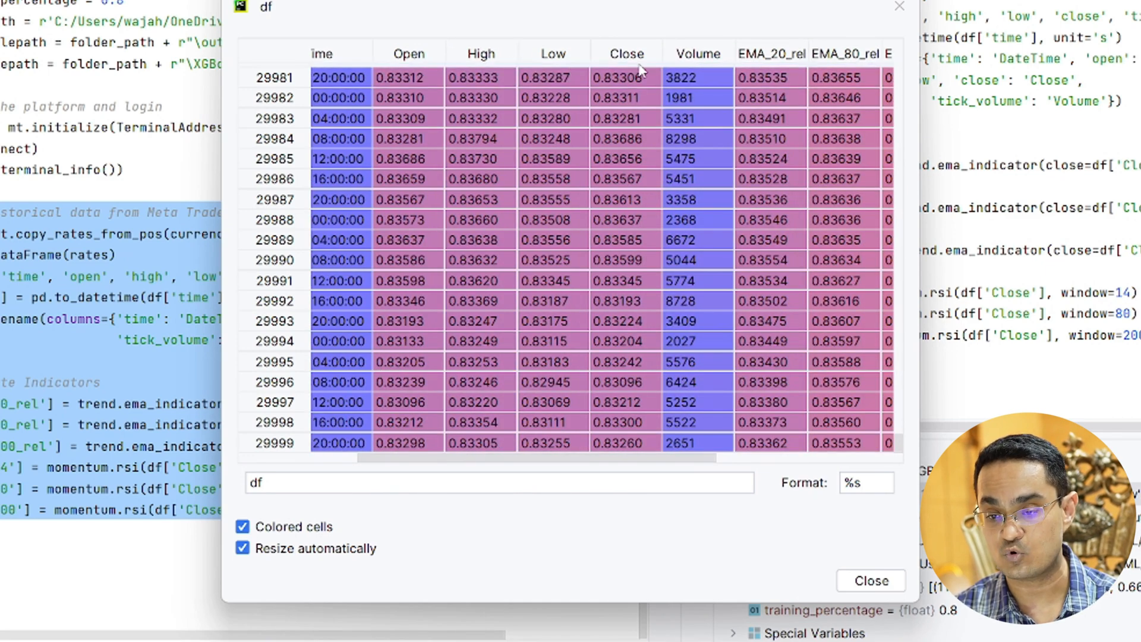
scroll(right, 3)
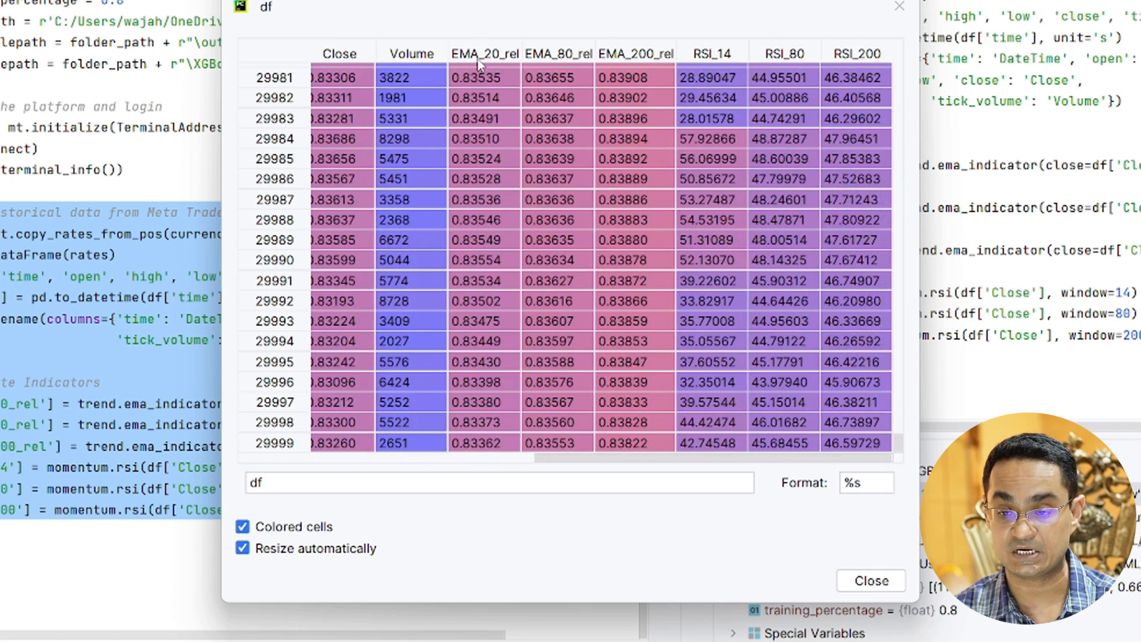
mouse_move(709, 60)
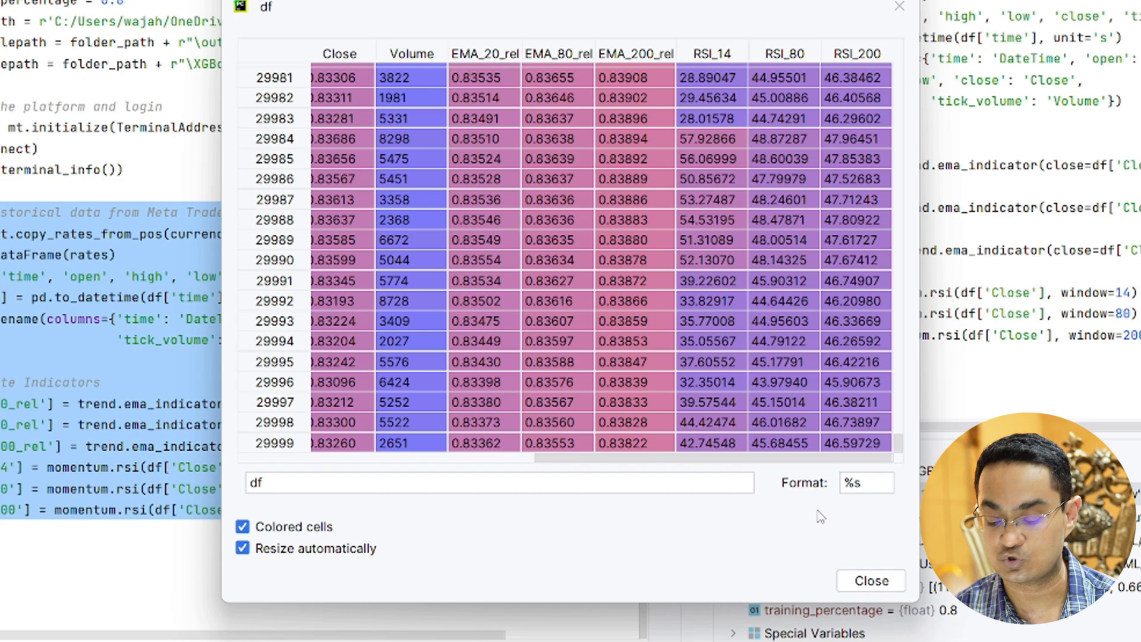
click(870, 581)
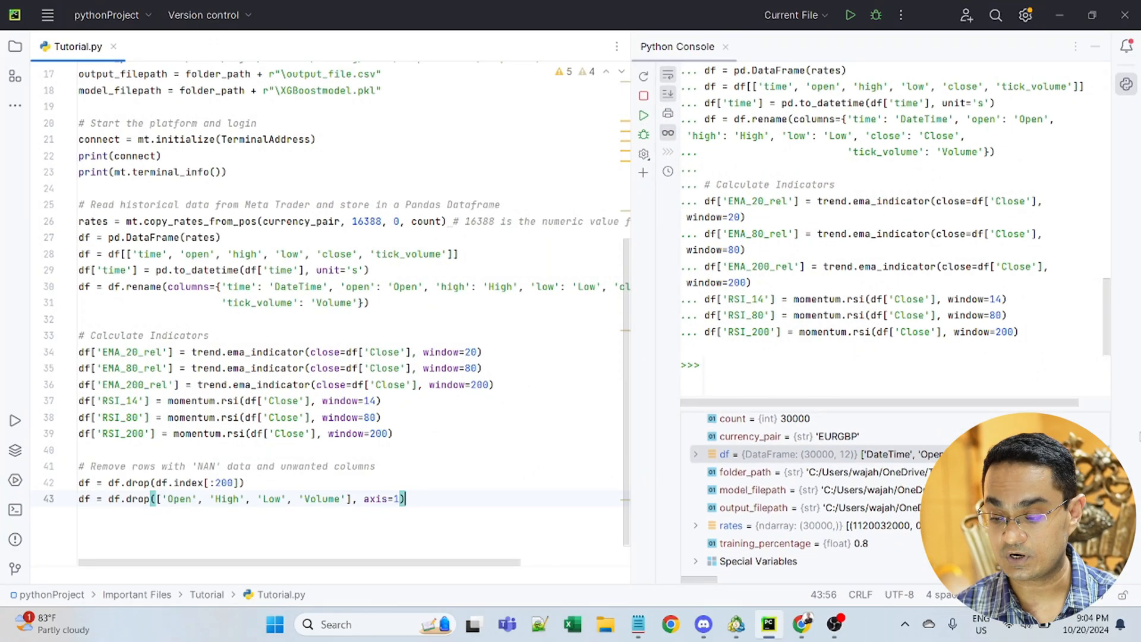
Check df in the viewer before and after dropping 200 rows and Open/High/Low/Volume, leaving 29800 rows.
double_click(724, 455)
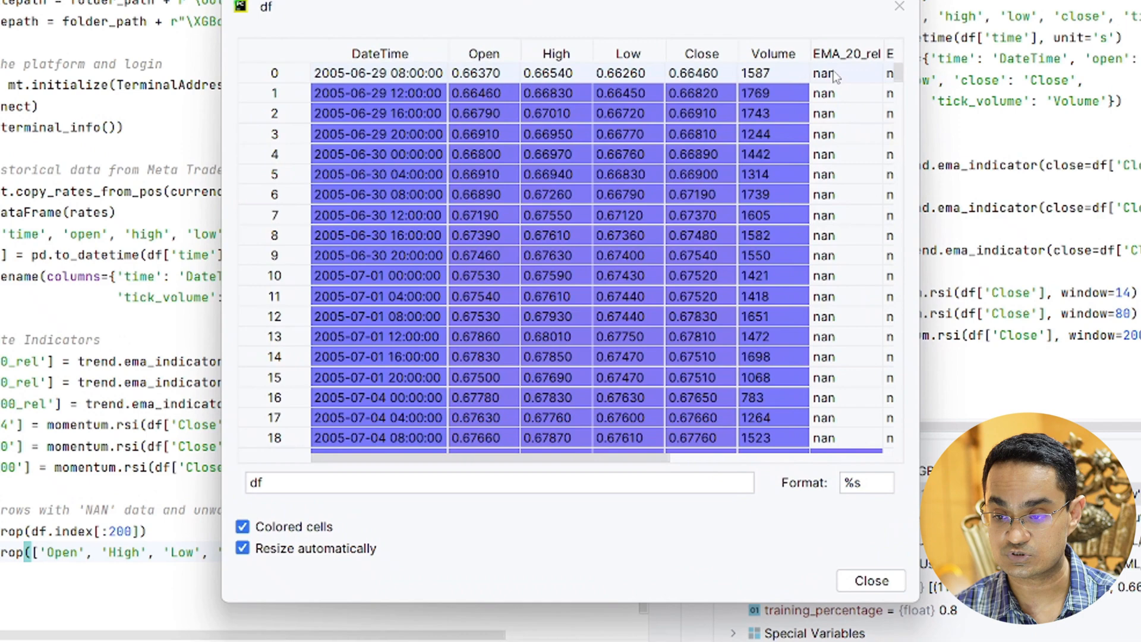
click(870, 580)
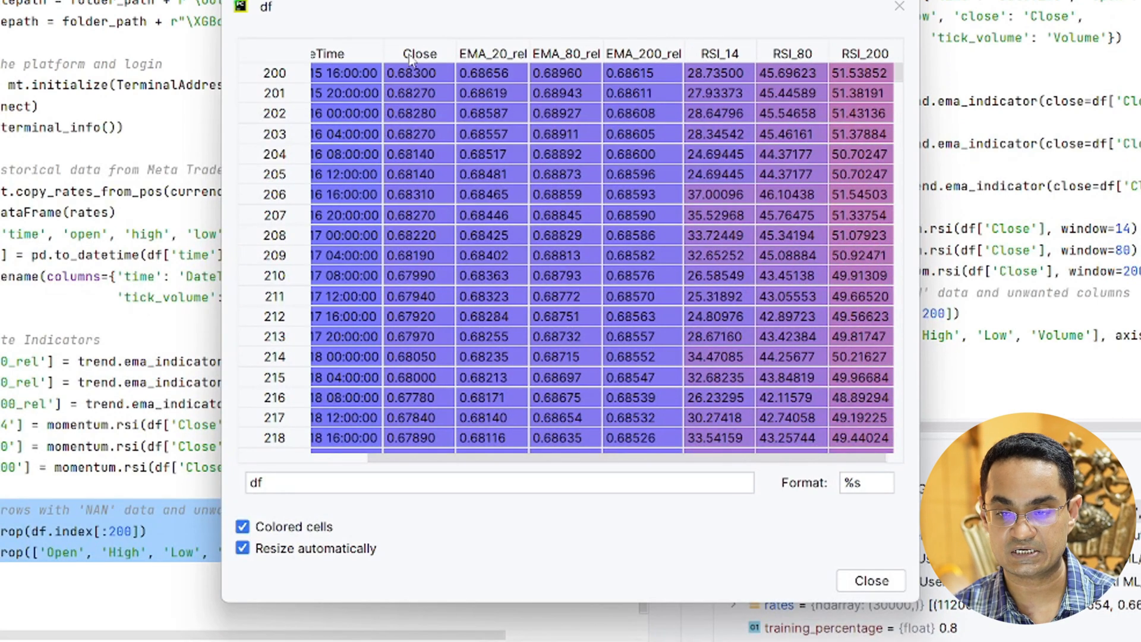
mouse_move(878, 536)
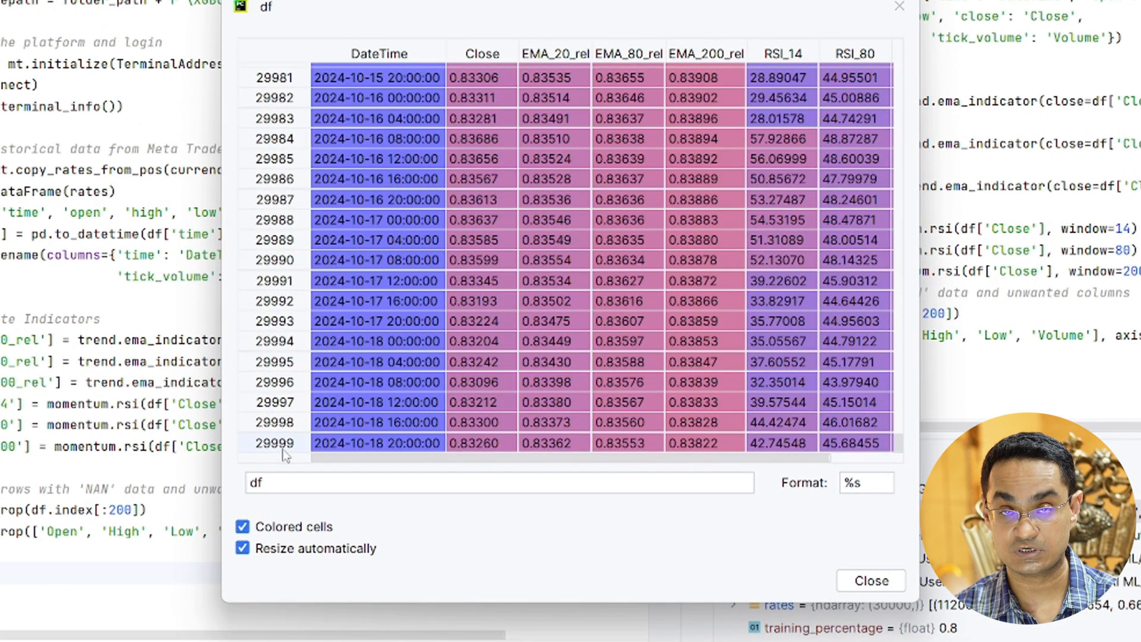
click(870, 581)
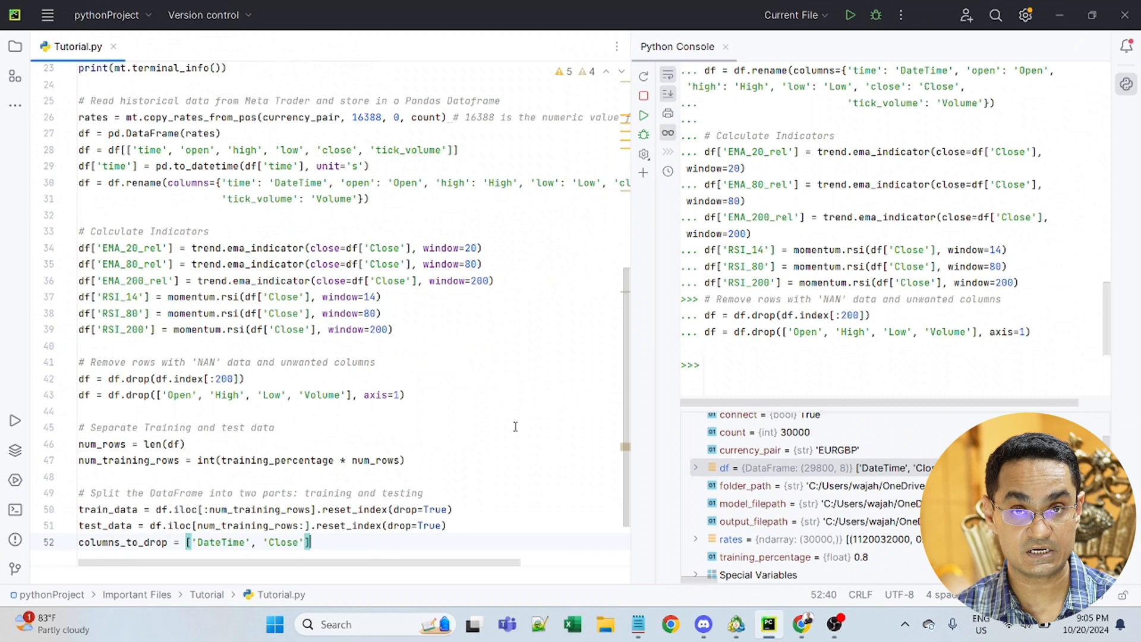
Inspect the 23,840-row train_data and 5,960-row test_data tables, then return to the editor.
scroll(down, 3)
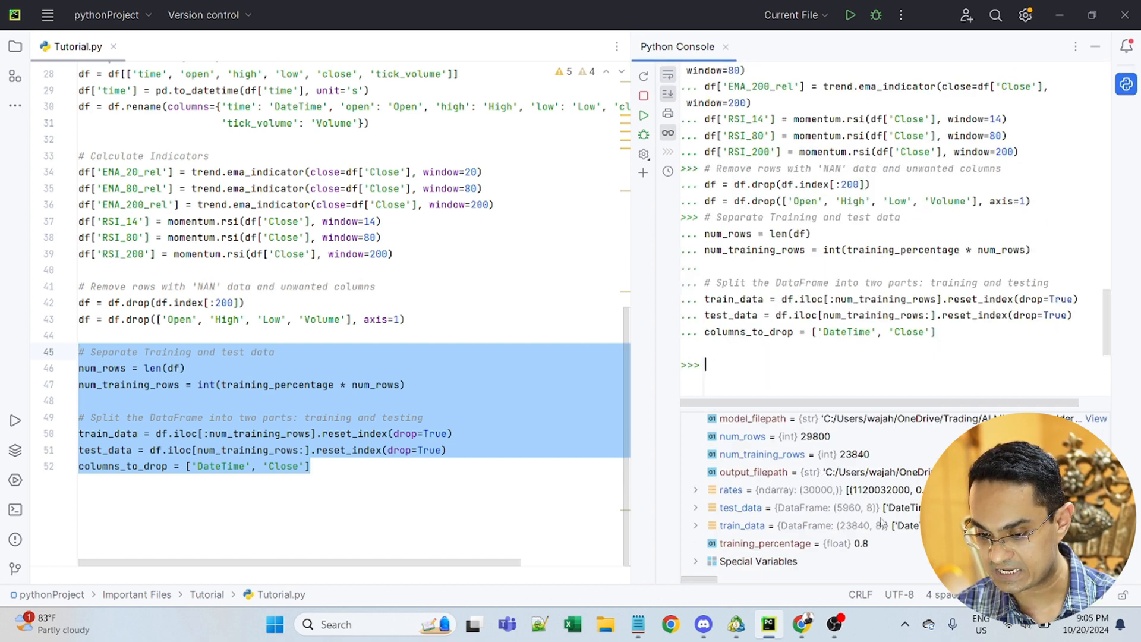
double_click(741, 525)
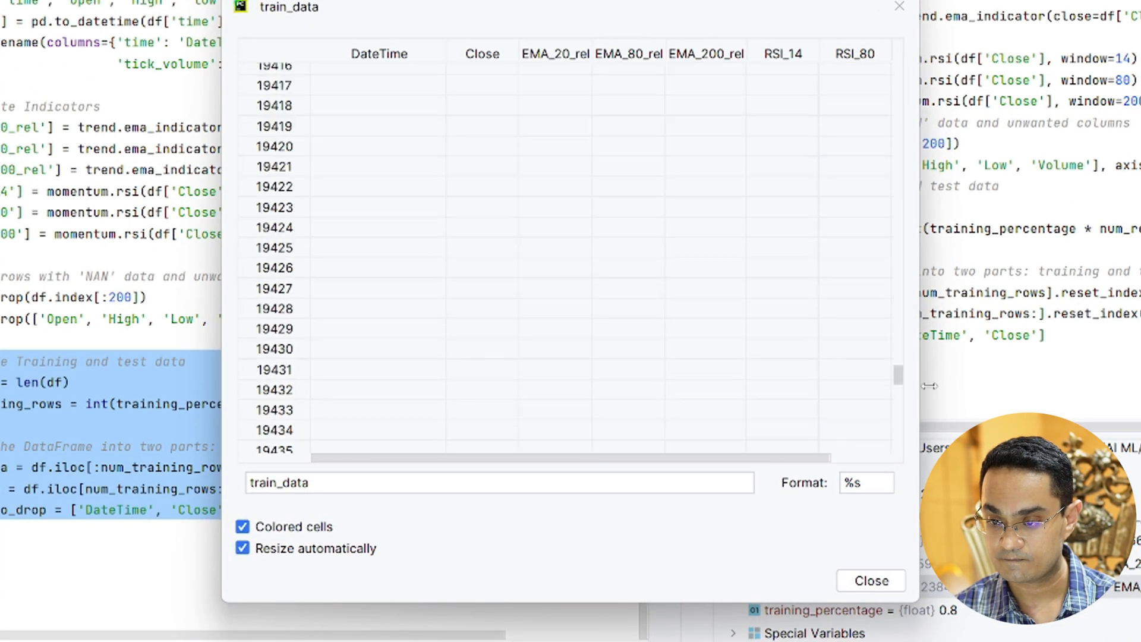
scroll(down, 3)
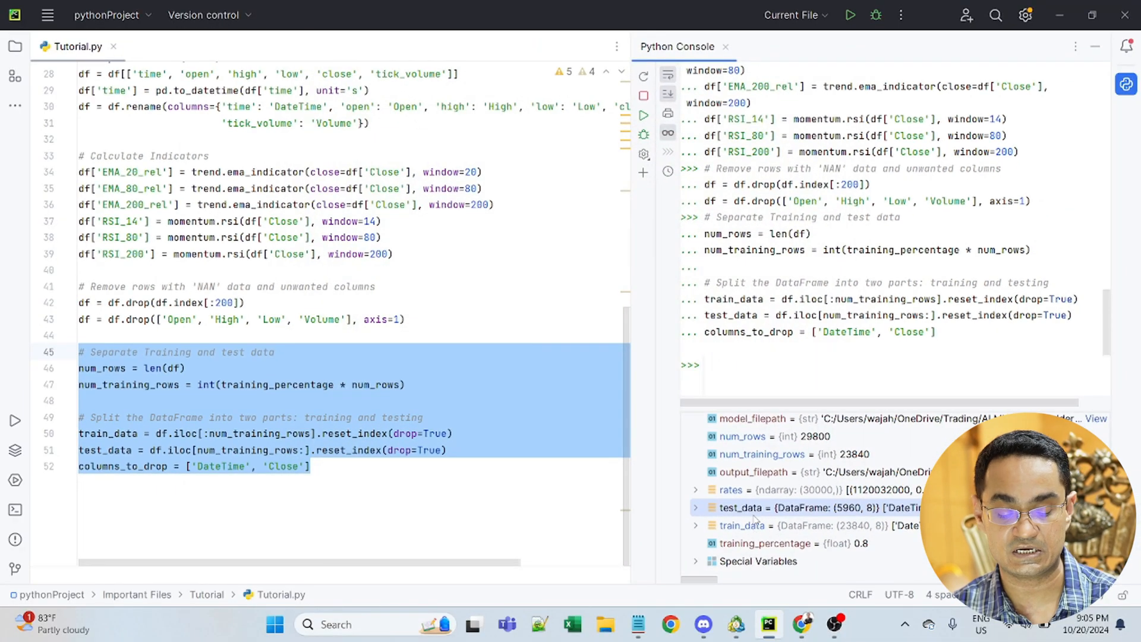
click(88, 498)
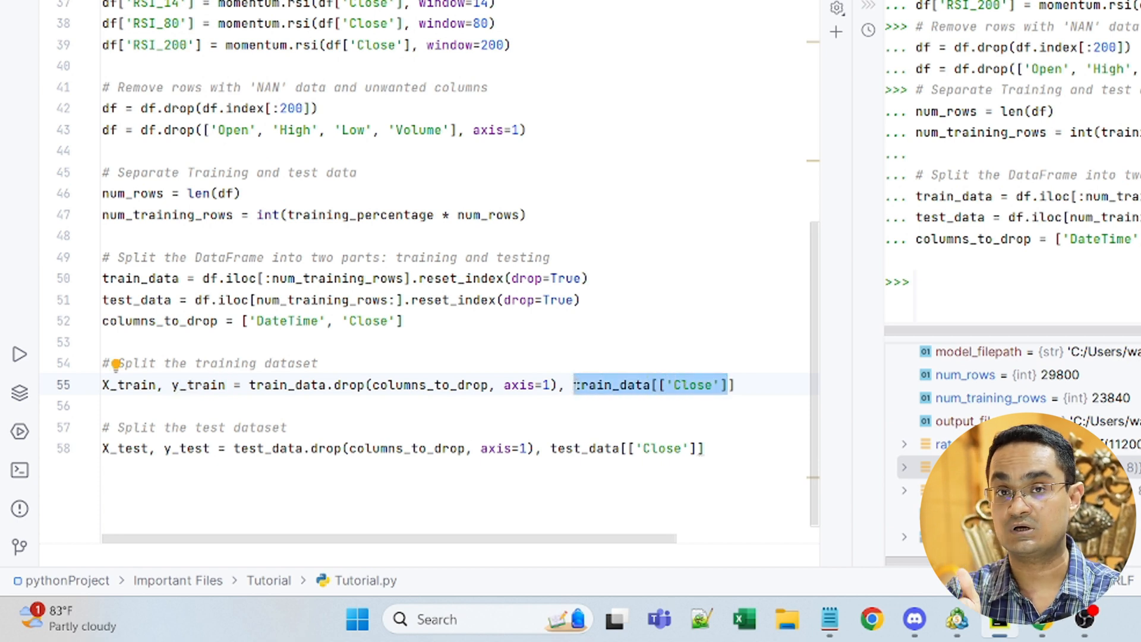
click(244, 405)
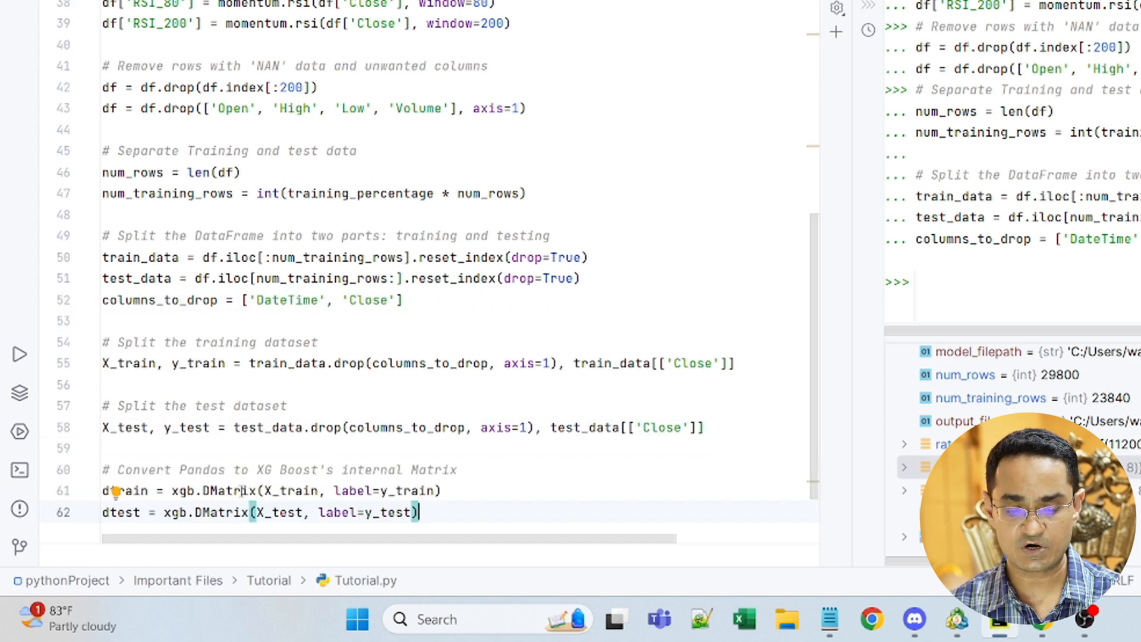
mouse_move(279, 498)
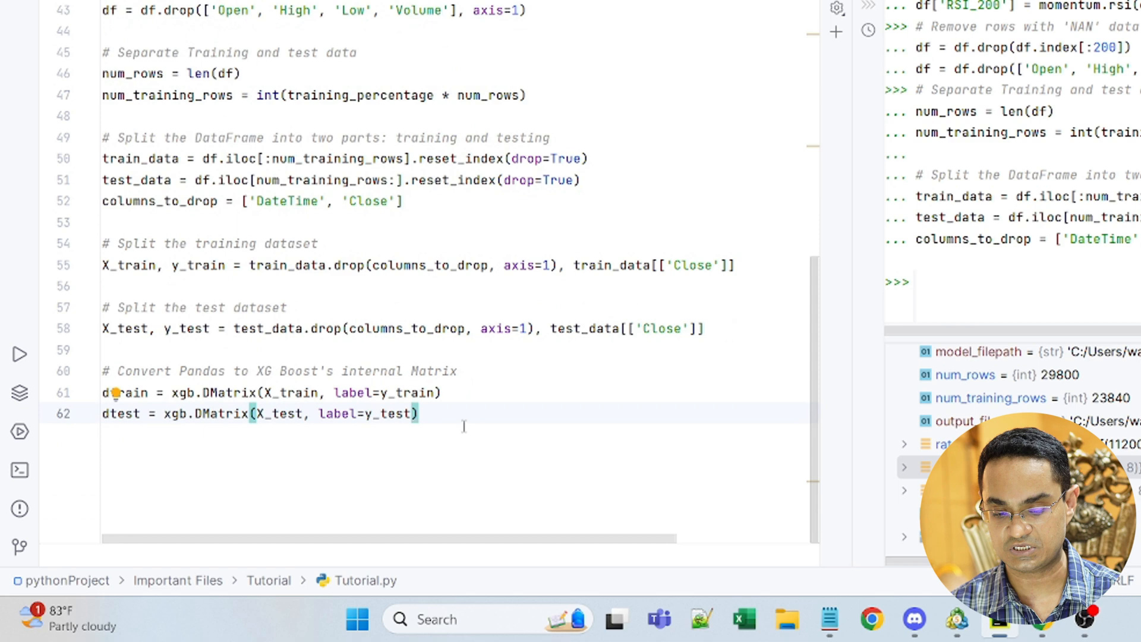
Select the DMatrix and data-split code block to run in the Python Console.
drag(200, 307, 418, 414)
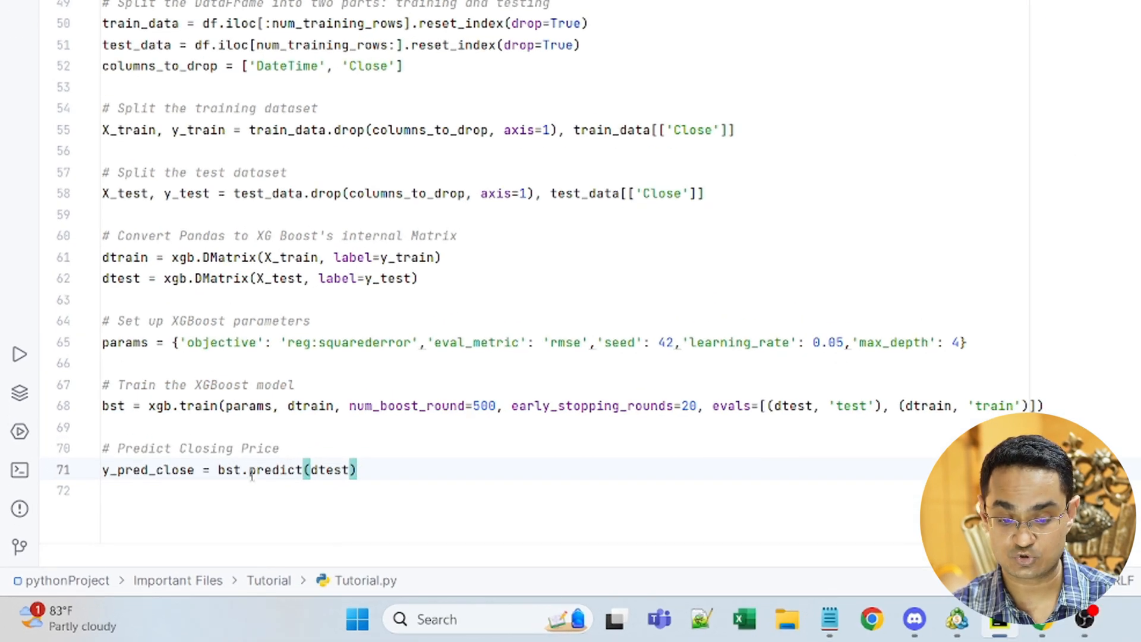
Select the xgb.train and predict code to run, then pick test_data to view its DataFrame.
drag(217, 470, 357, 470)
text(test_data['Predicted_Close'] = y_pred_close)
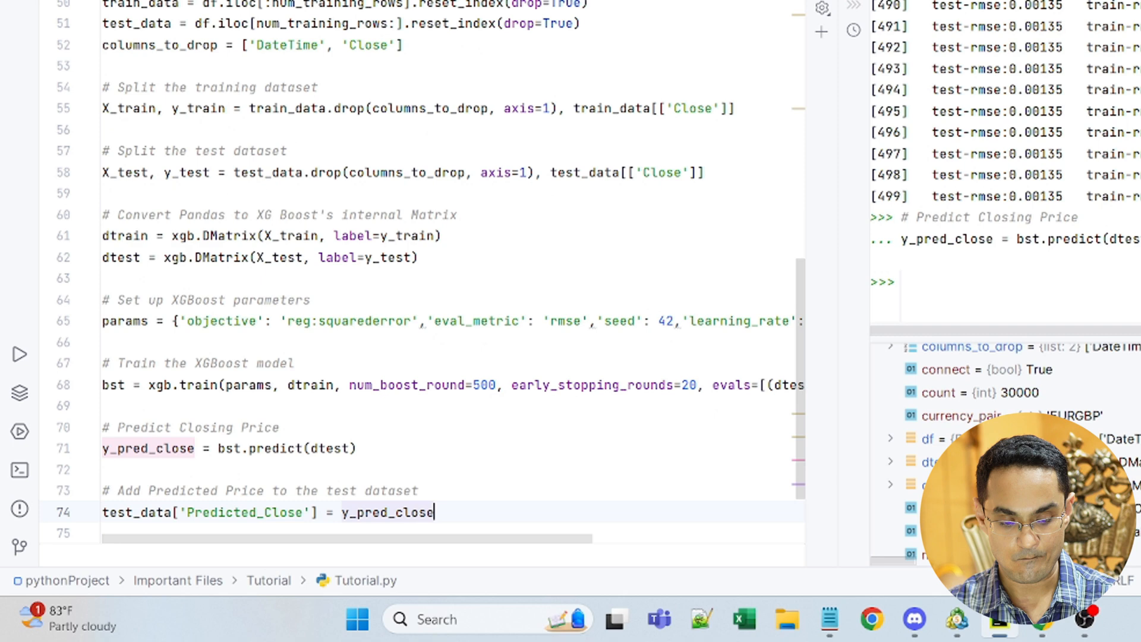
scroll(down, 3)
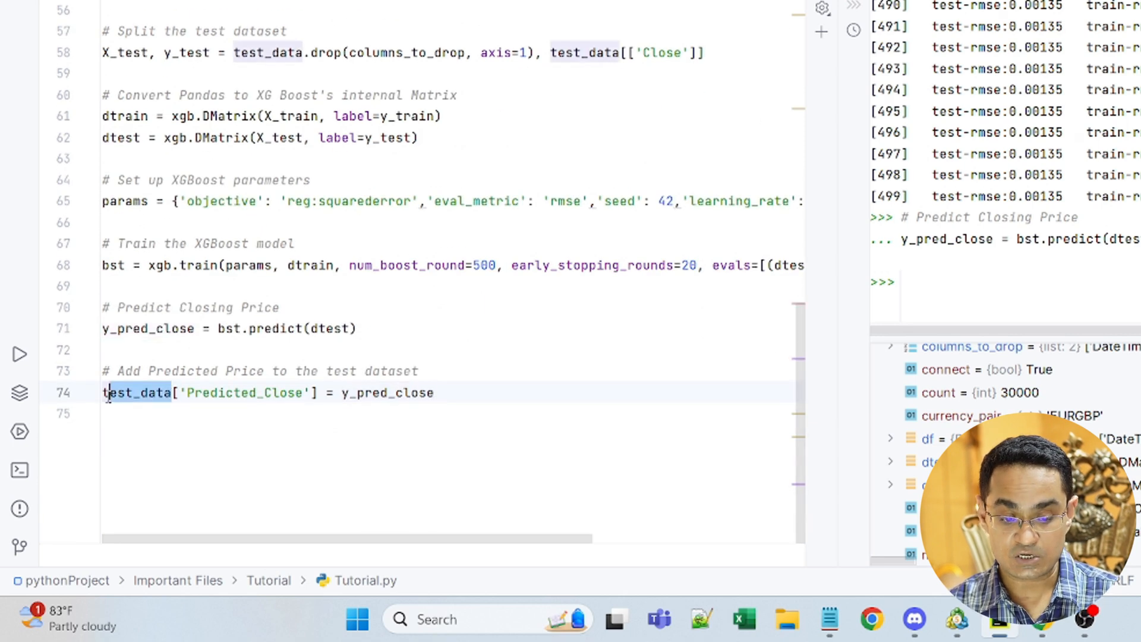
double_click(386, 393)
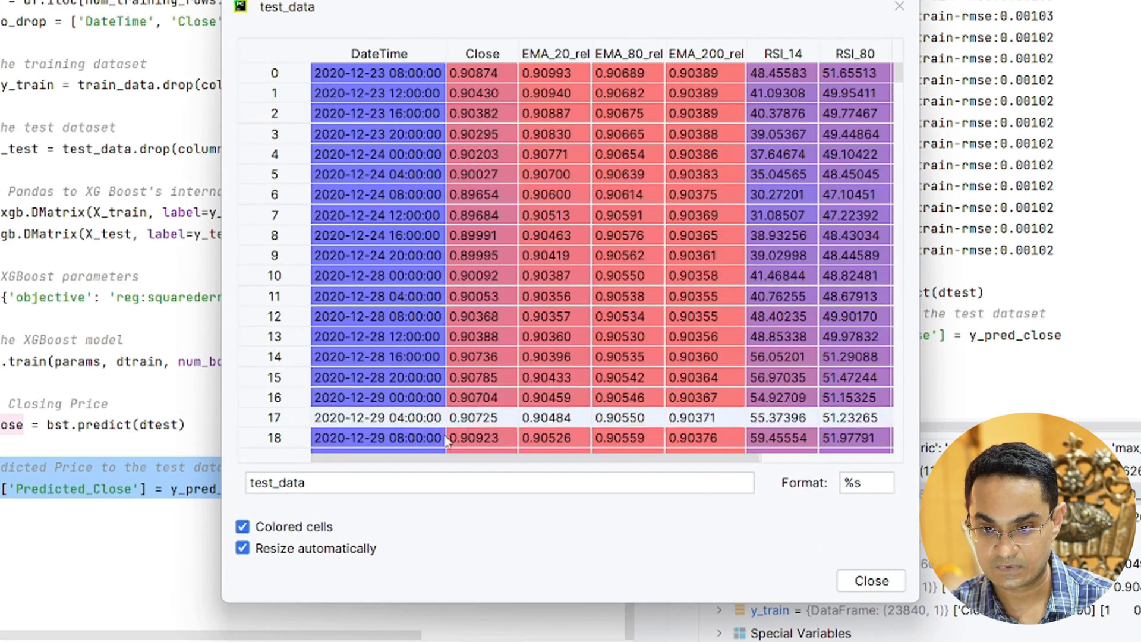
Scroll to the Predicted_Close column at the right of test_data, then close the viewer.
scroll(right, 3)
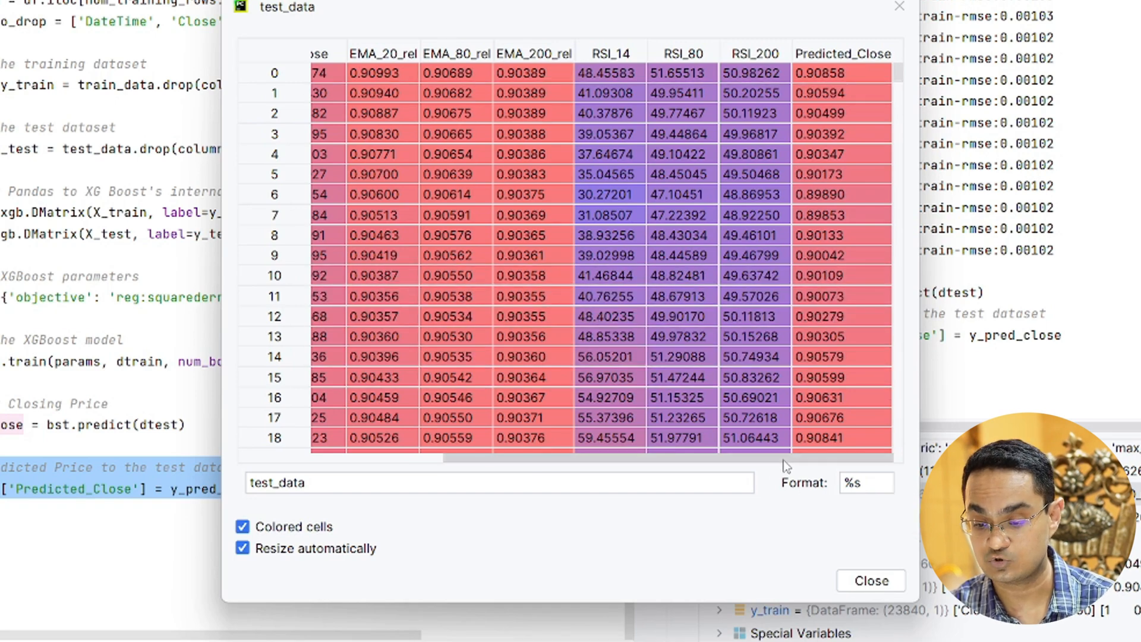
mouse_move(881, 521)
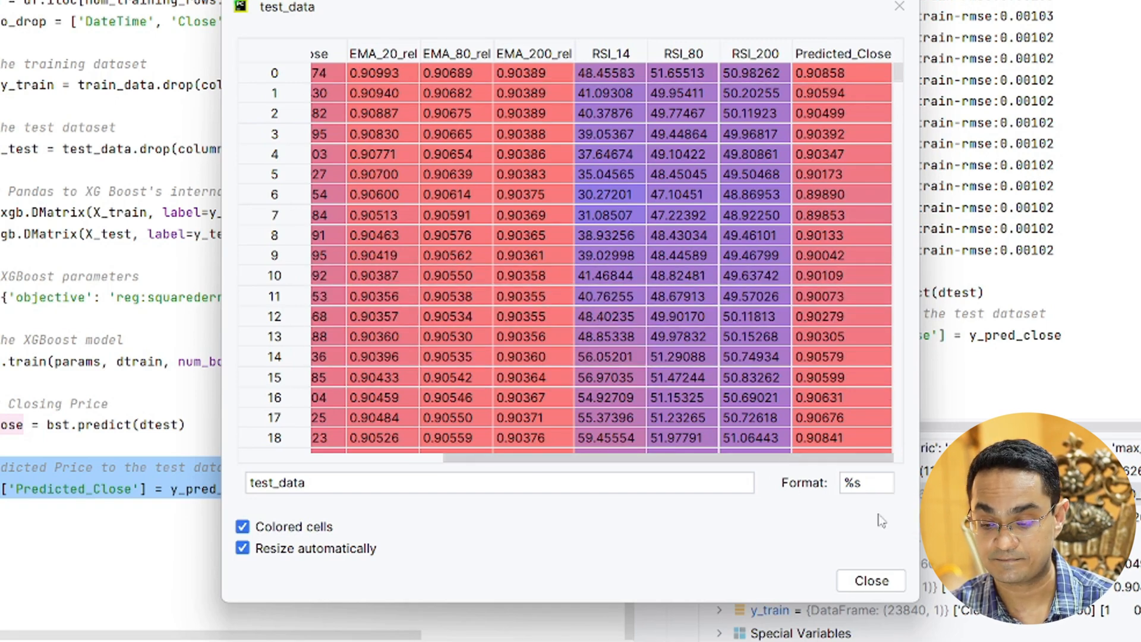
click(870, 580)
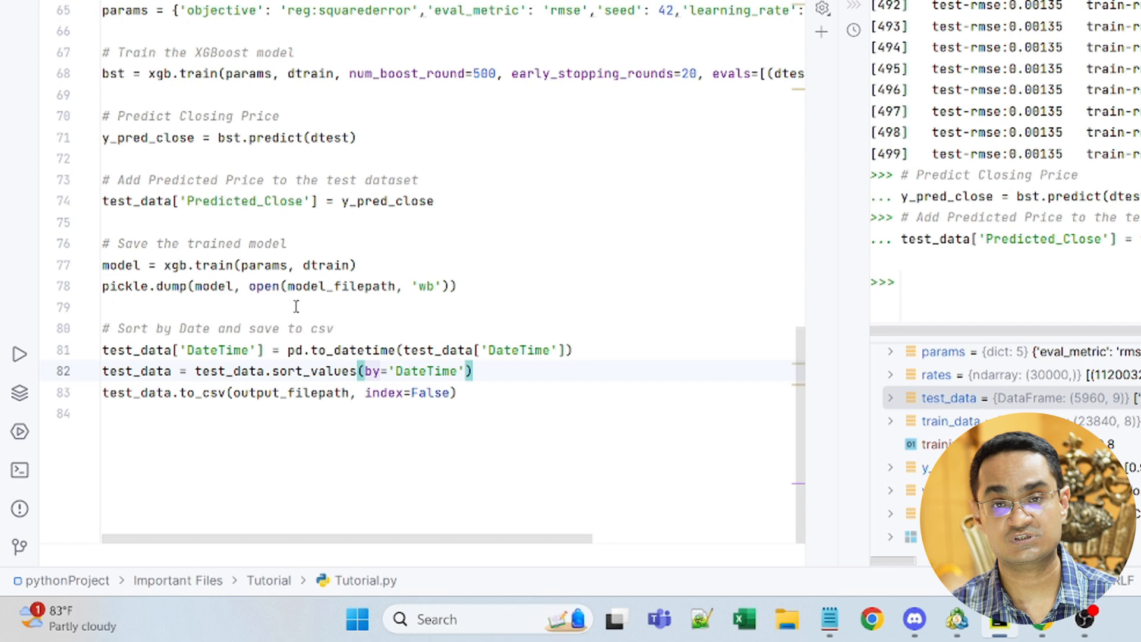
mouse_move(318, 400)
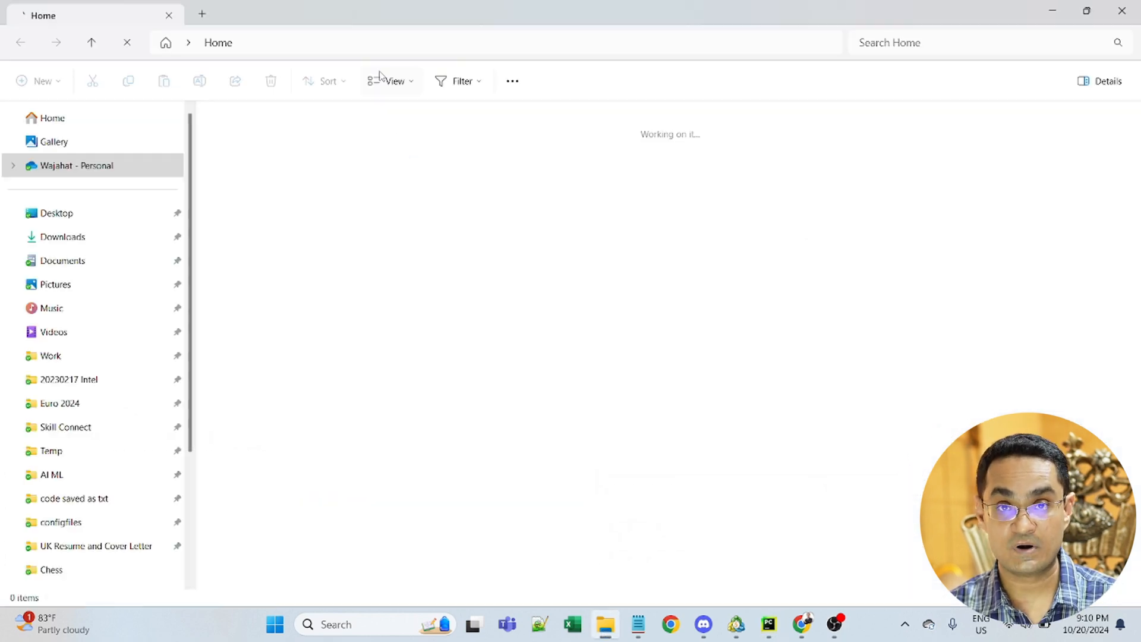
Navigate File Explorer to C:/Users/wajah/OneDrive/Trading/AI ML/Output Folder/Prep data/.
text(C:/Users/wajah/OneDrive/Trading/AI ML/Output Folder/Prep data/)
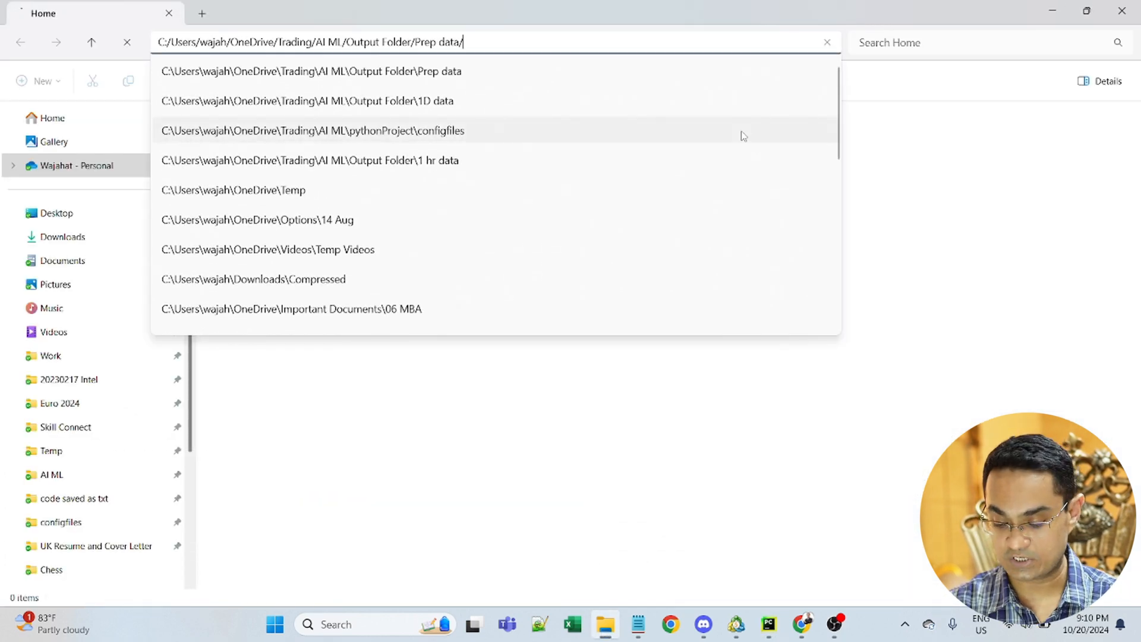
key(Enter)
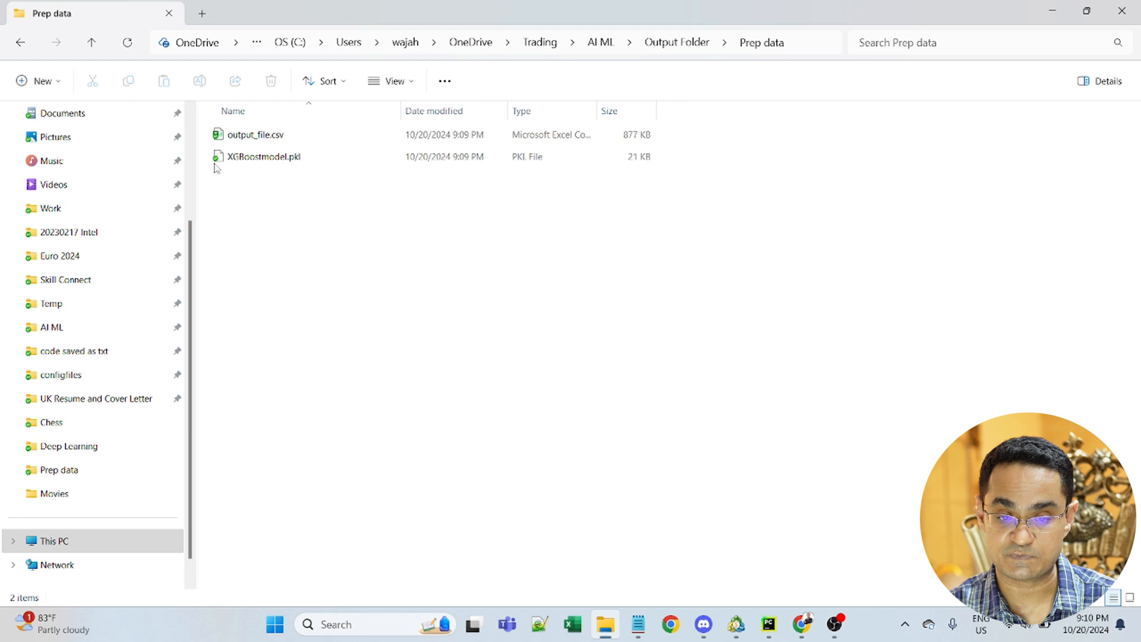
Point out output_file.csv and XGBoostmodel.pkl, then launch output_file.csv in Excel.
click(256, 135)
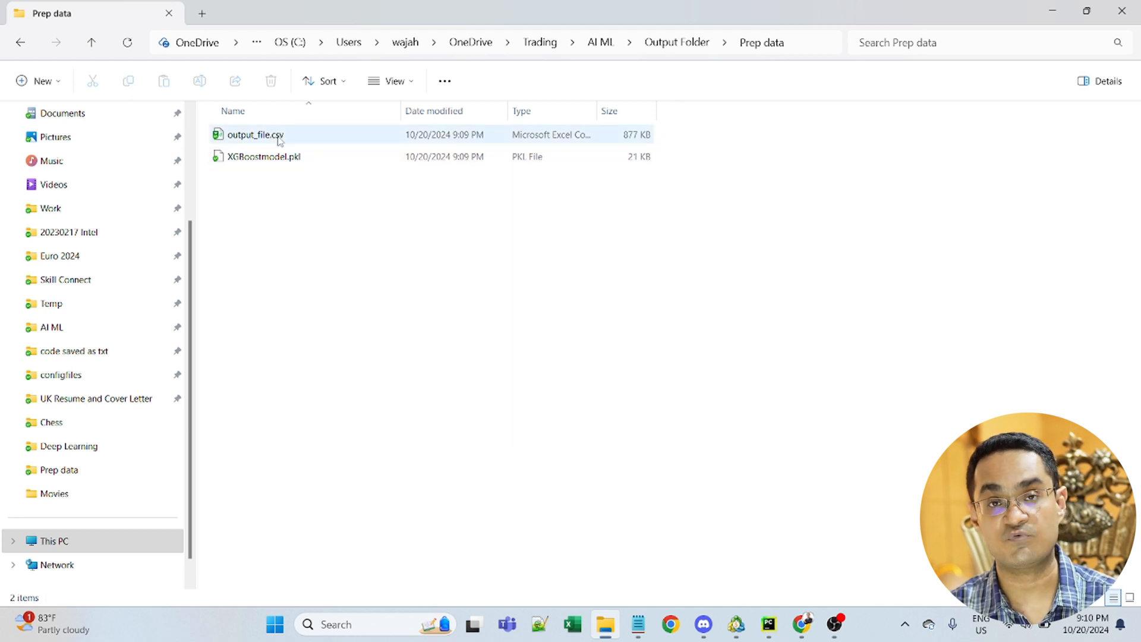
click(263, 157)
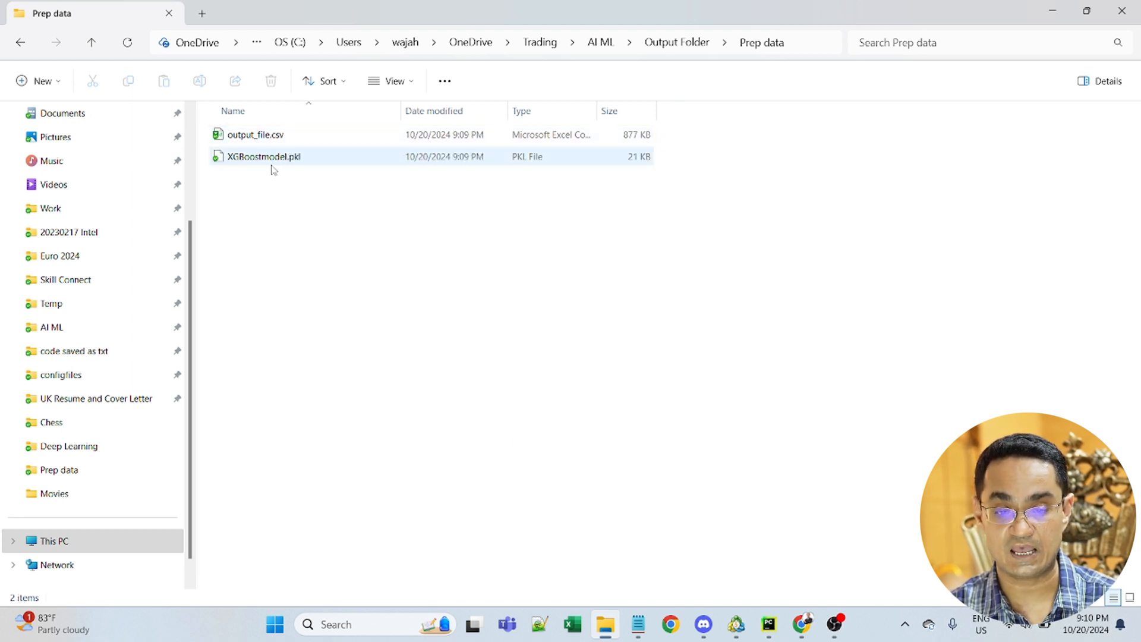
click(264, 157)
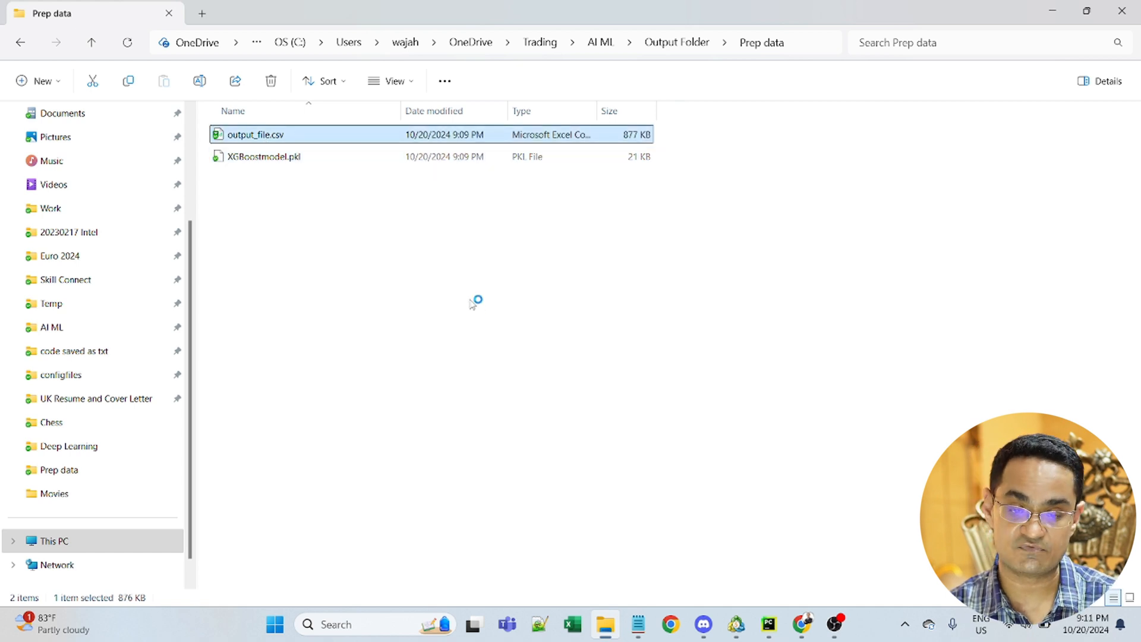
double_click(256, 135)
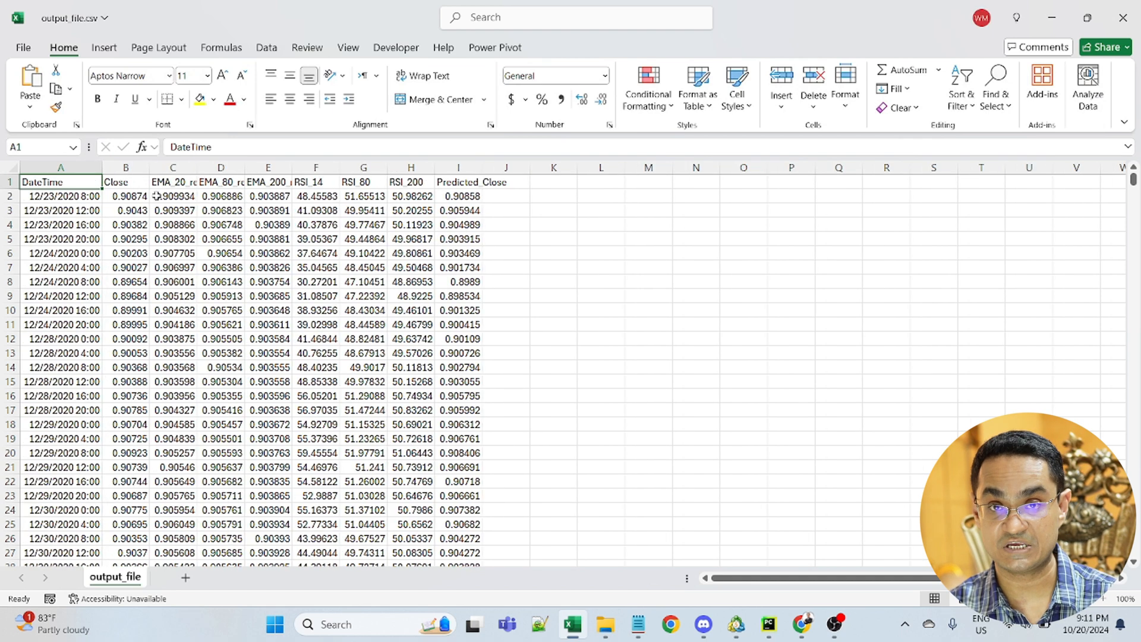
Compare the Close and Predicted_Close columns, then close Excel without saving.
click(125, 168)
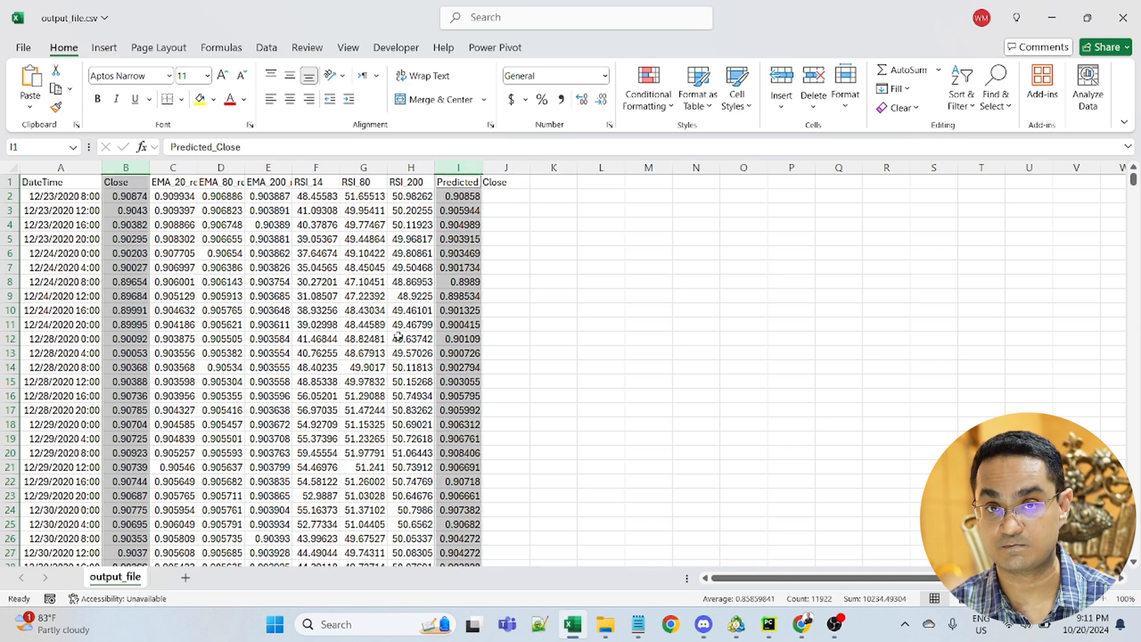
click(1123, 16)
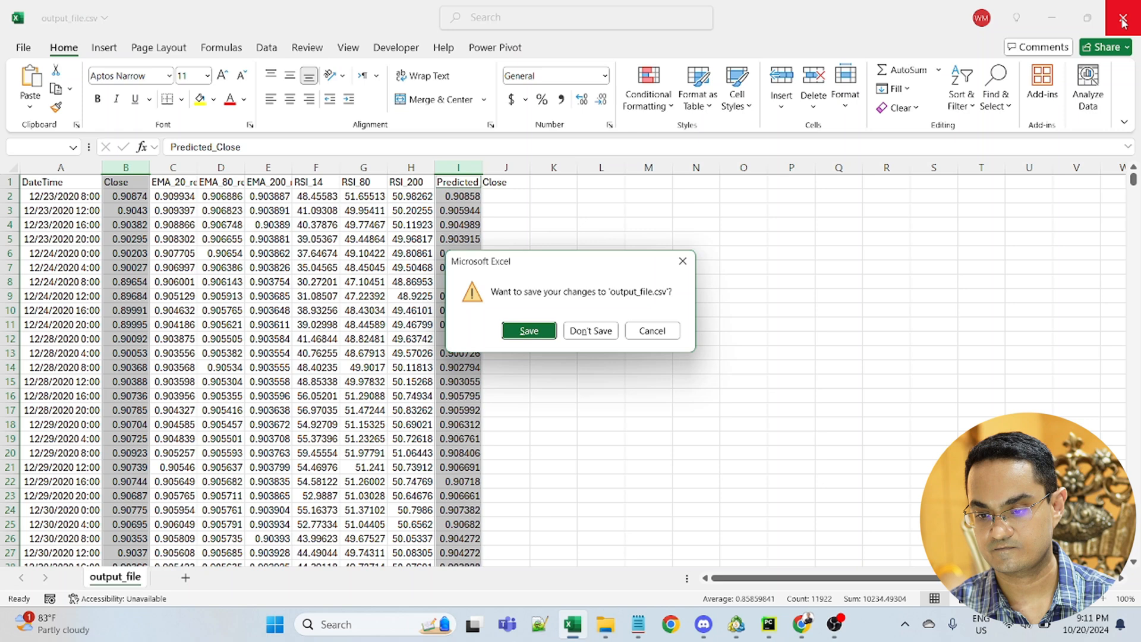
click(590, 331)
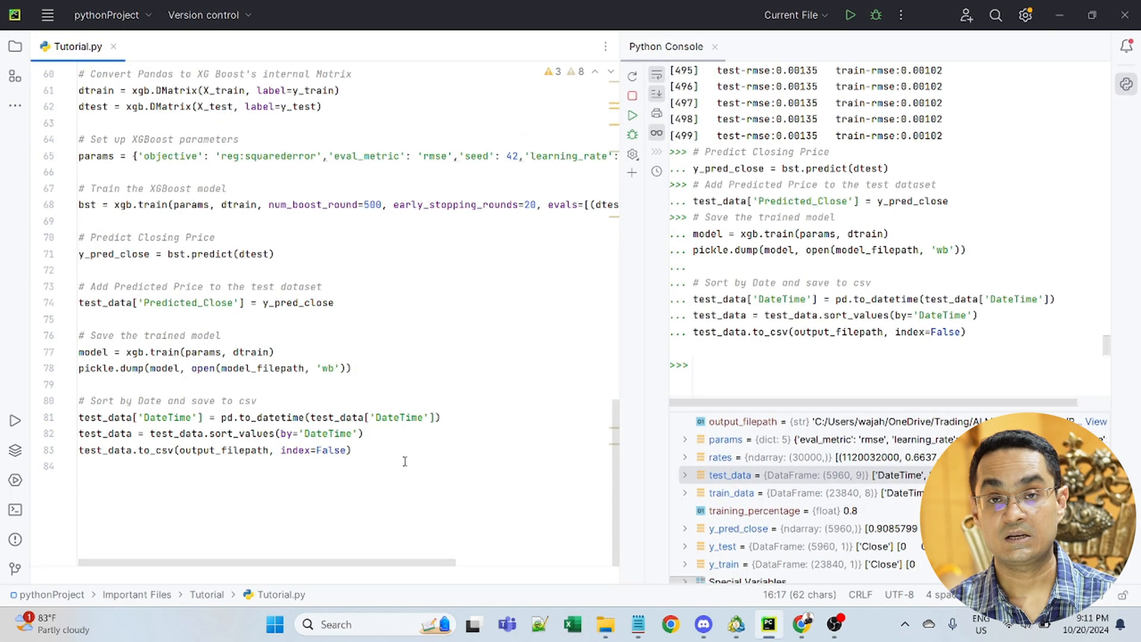